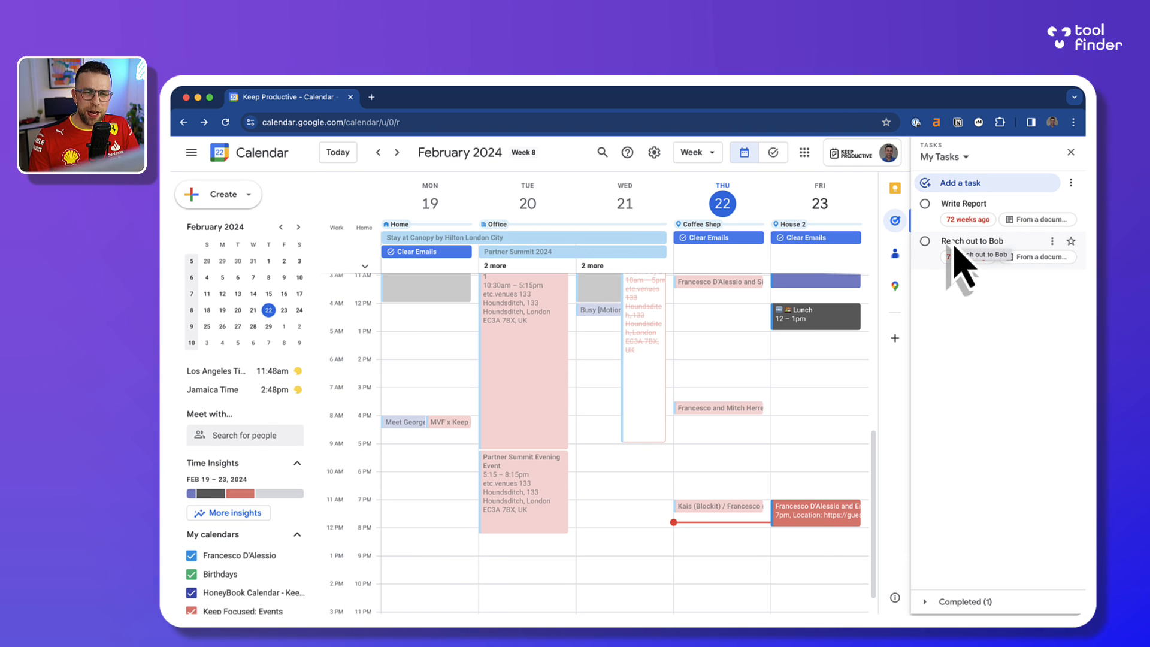
pyautogui.moveTo(840, 198)
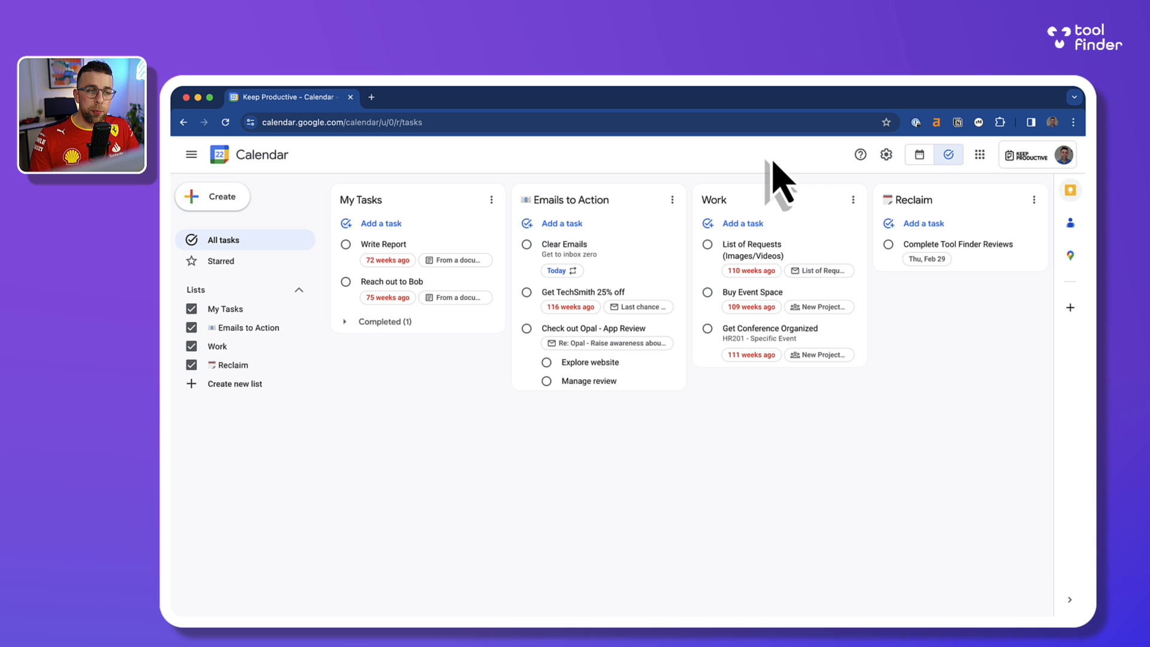
pyautogui.moveTo(795, 275)
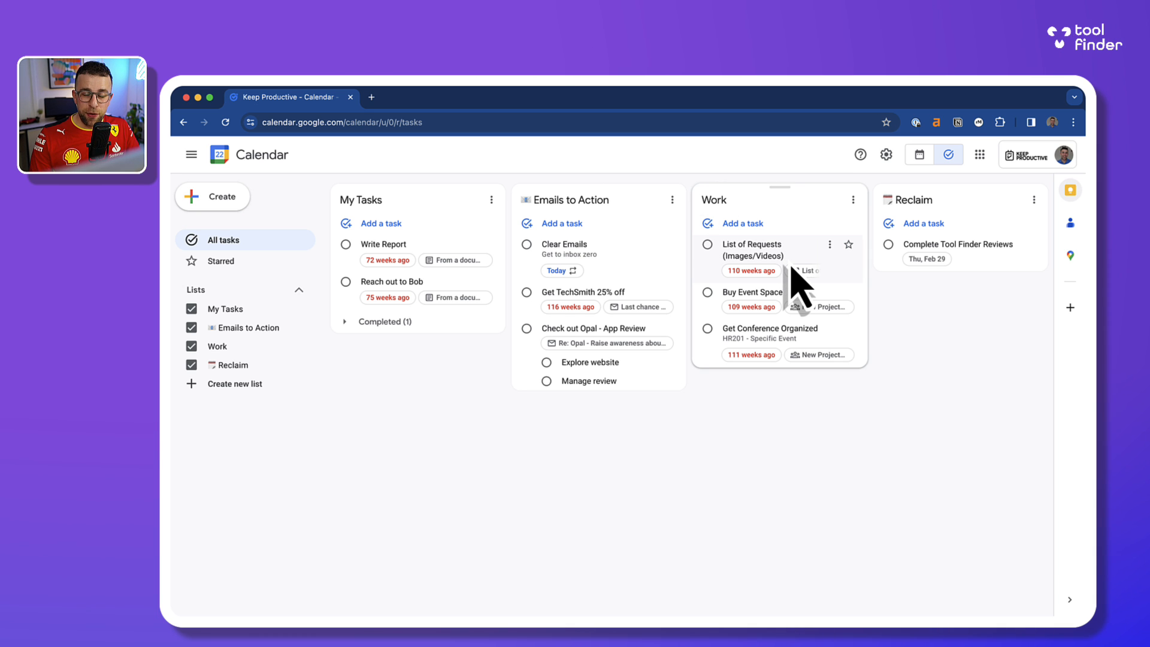
pyautogui.moveTo(525, 260)
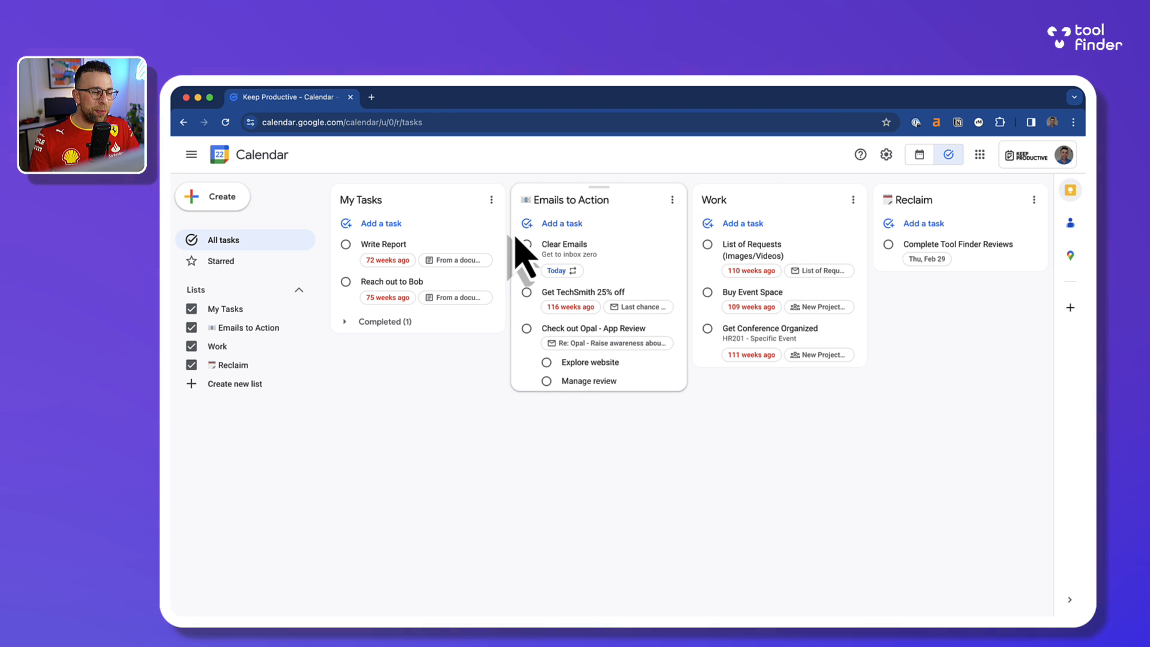
pyautogui.moveTo(418, 213)
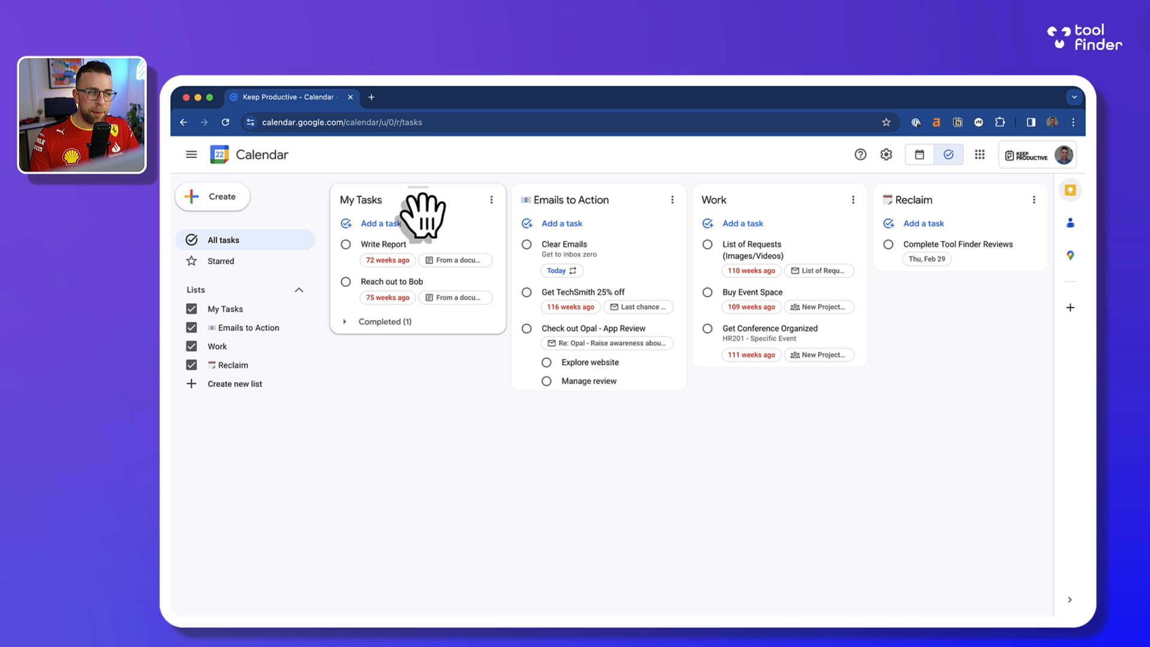
pyautogui.moveTo(452, 213)
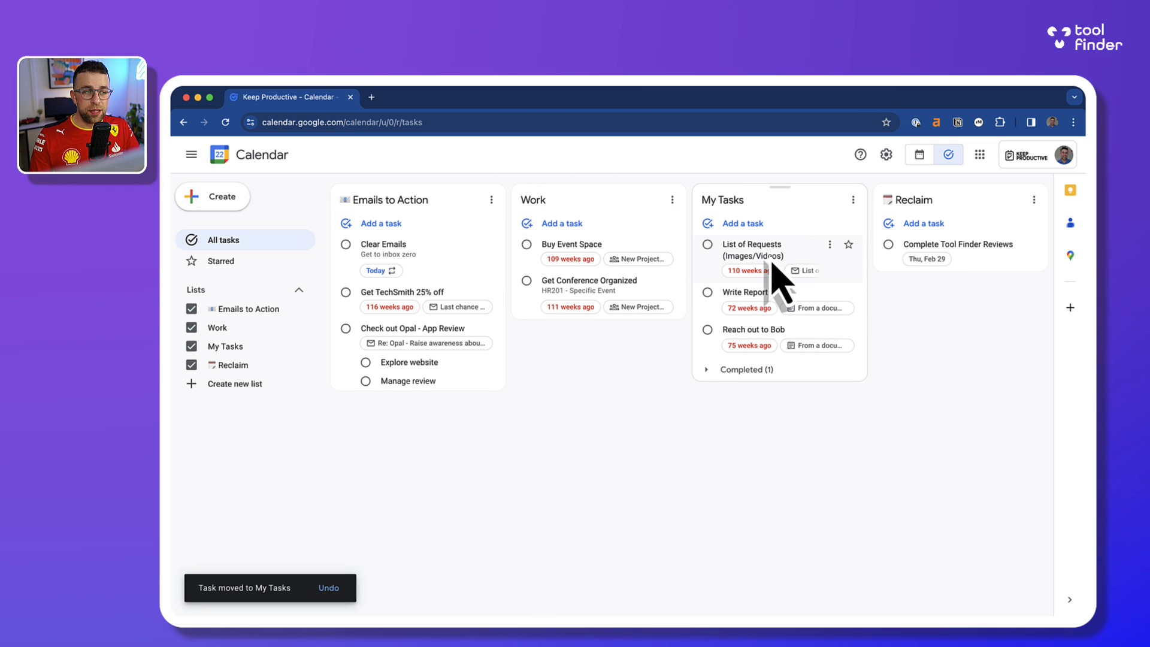
pyautogui.moveTo(511, 242)
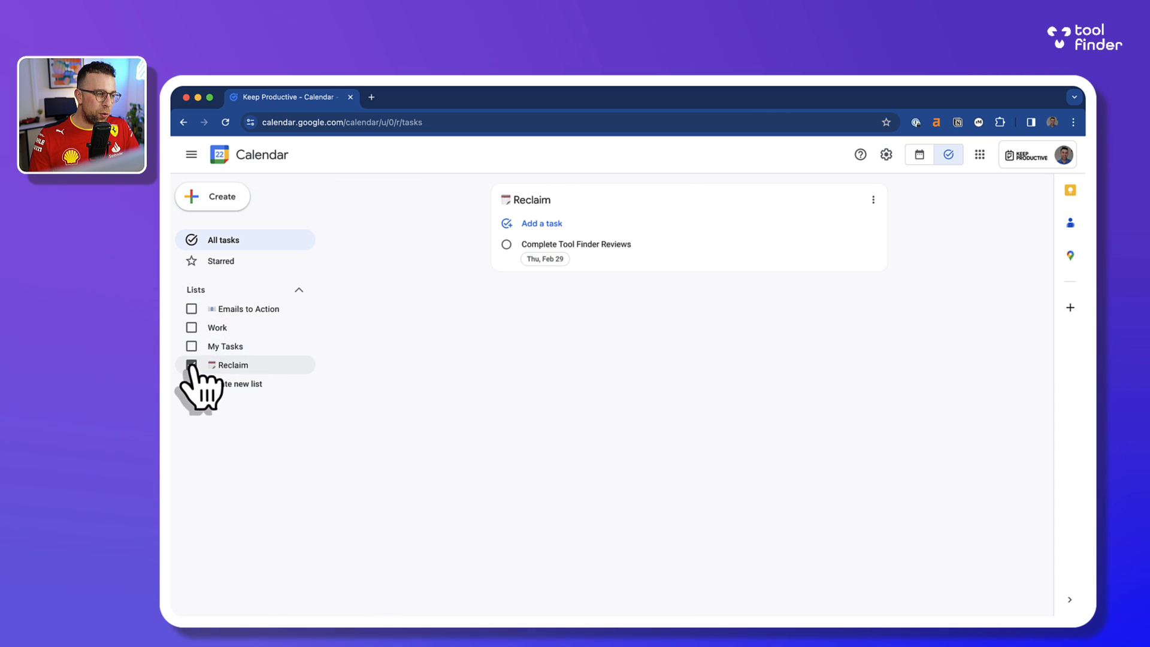
# - Hide the Reclaim list and add a 'Review Google Tasks' task to the To Do list
pyautogui.click(241, 383)
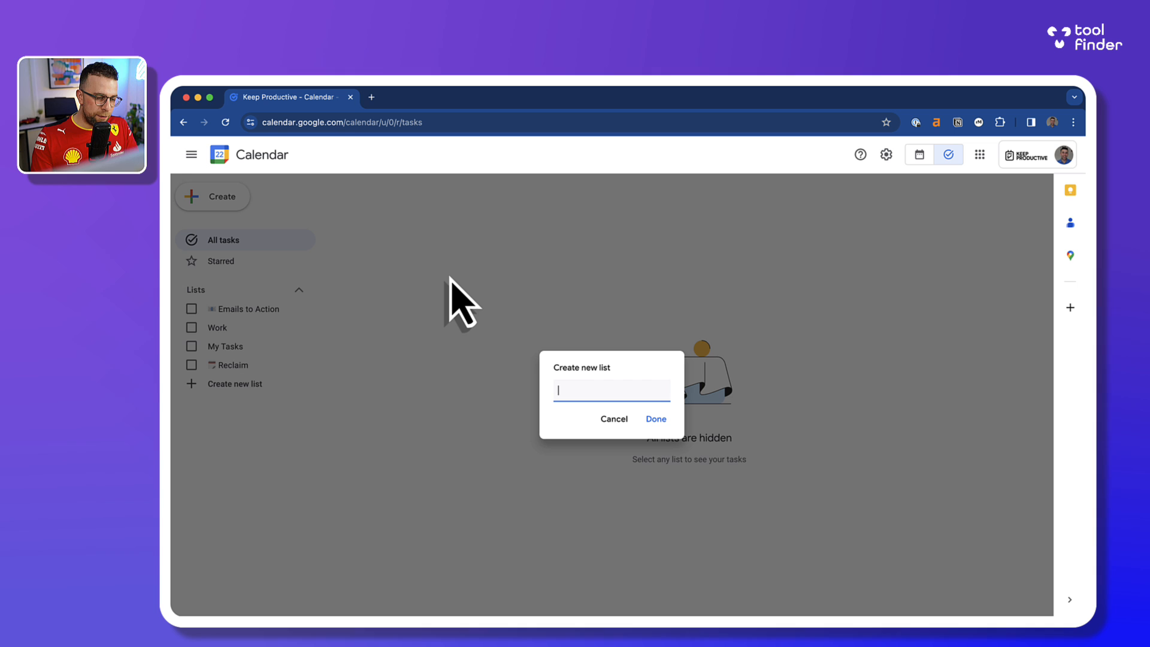
pyautogui.click(656, 419)
pyautogui.write('Do')
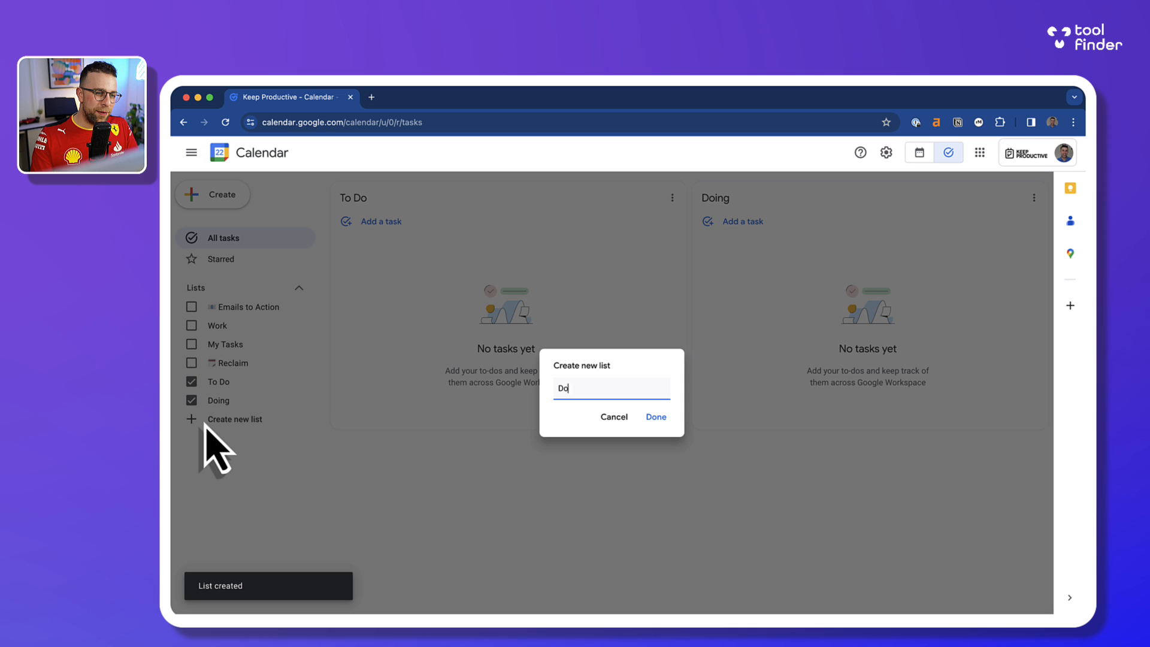
pyautogui.click(655, 417)
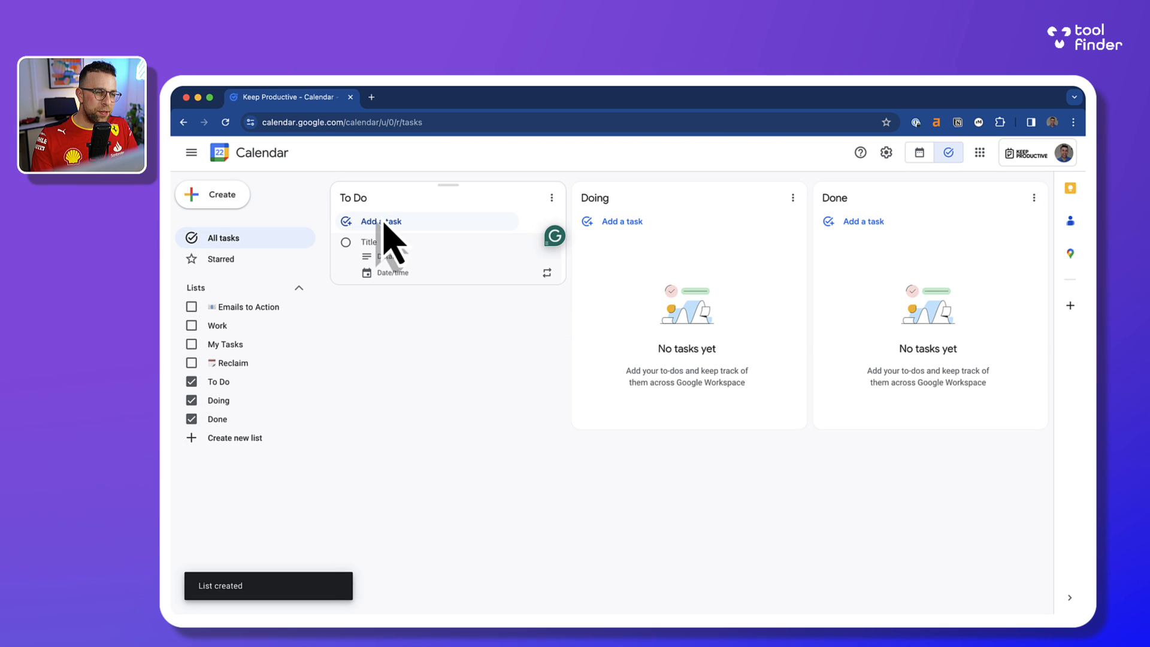
pyautogui.write('Review Google Tasks')
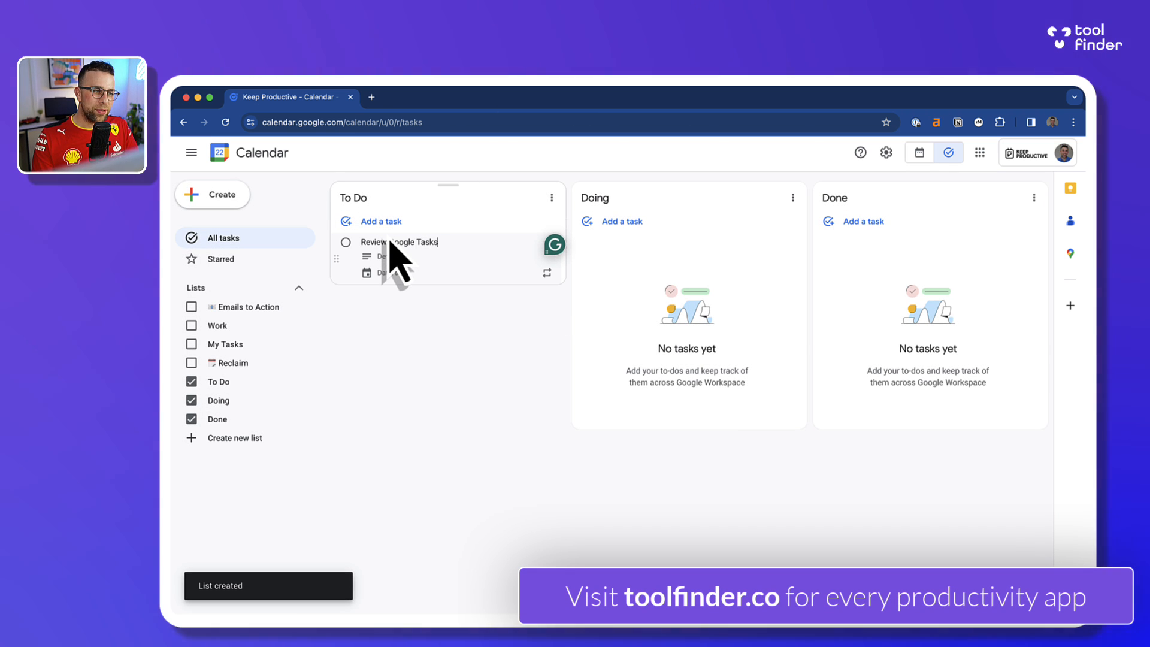
# - Move Review Google Tasks into Done, mark it complete, and hide one of the new lists
pyautogui.moveTo(389, 242); pyautogui.dragTo(638, 242)
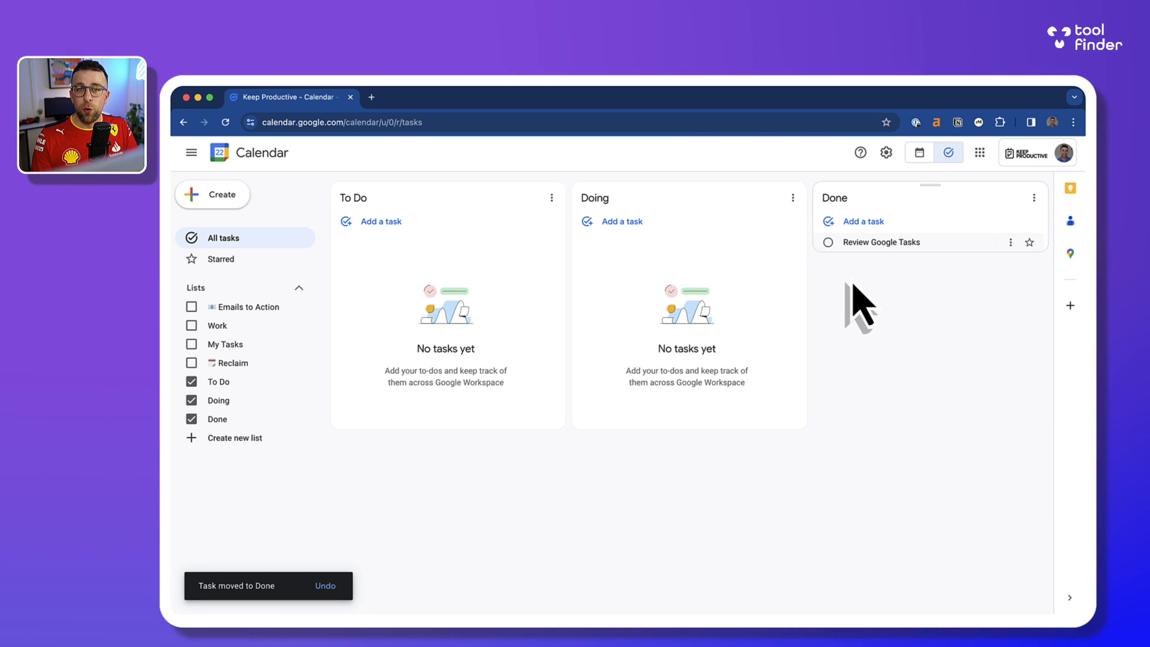
pyautogui.click(828, 242)
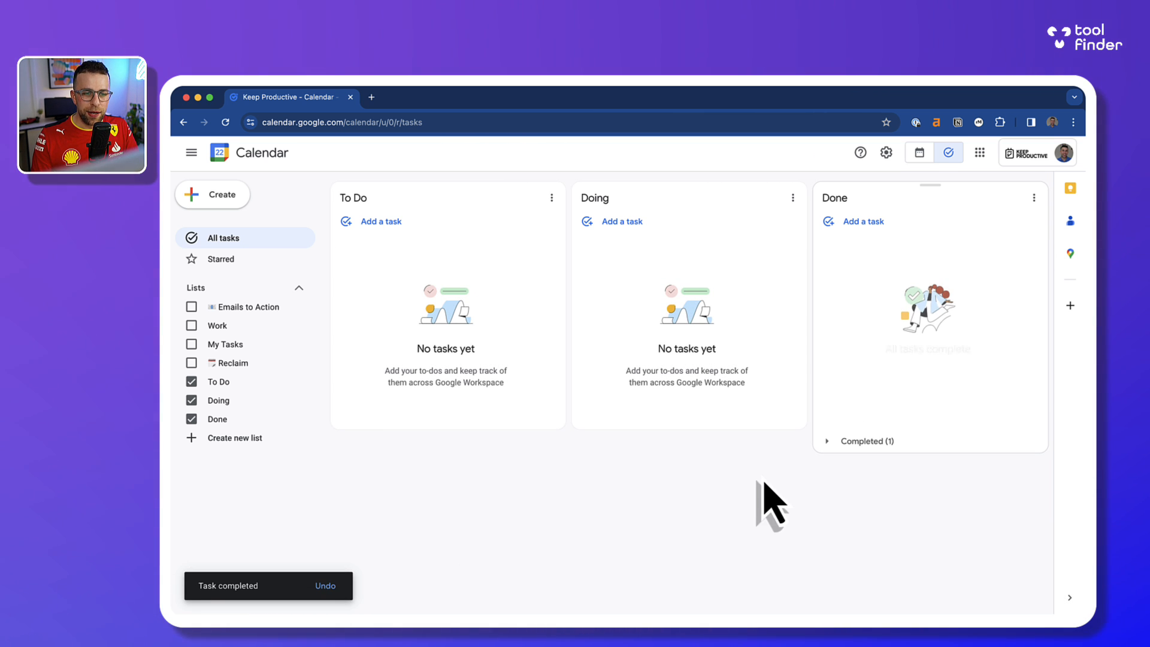
pyautogui.moveTo(554, 252)
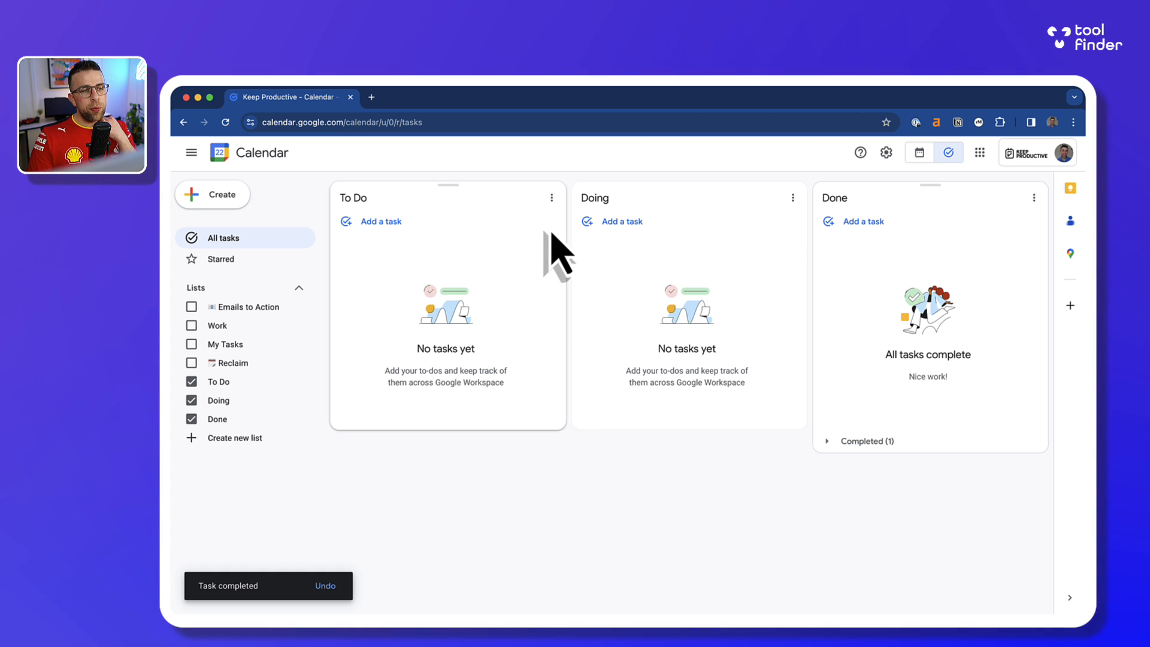
pyautogui.click(192, 419)
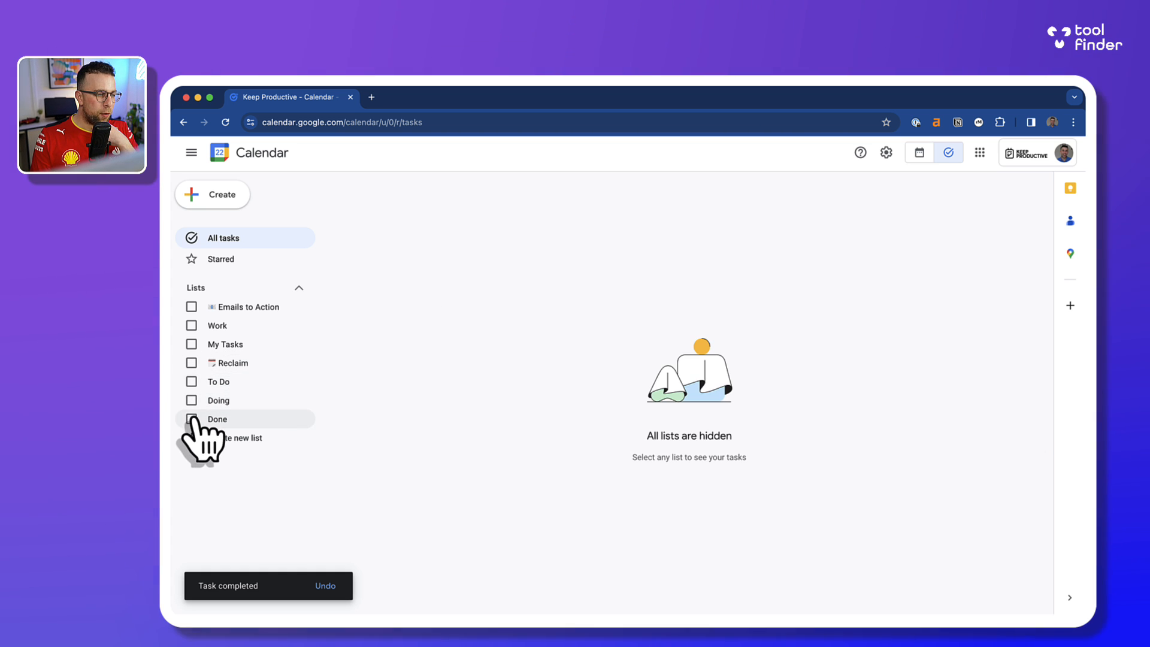
# - Hide the Done list and show the Work and My Tasks lists as board columns
pyautogui.click(192, 307)
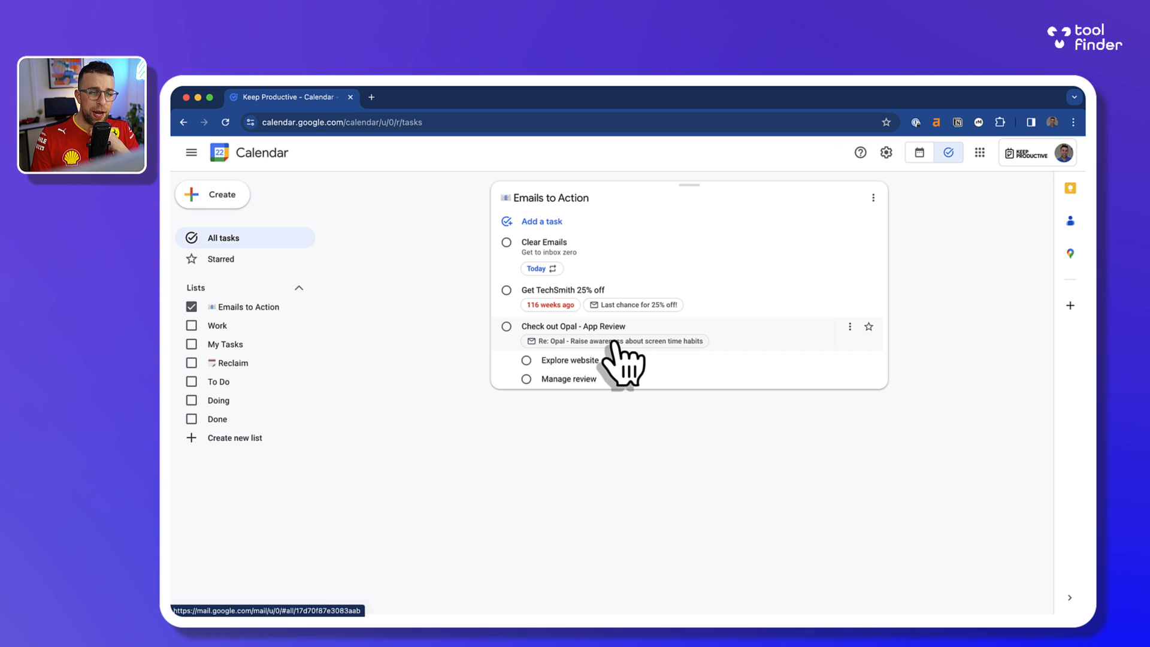
pyautogui.moveTo(561, 290)
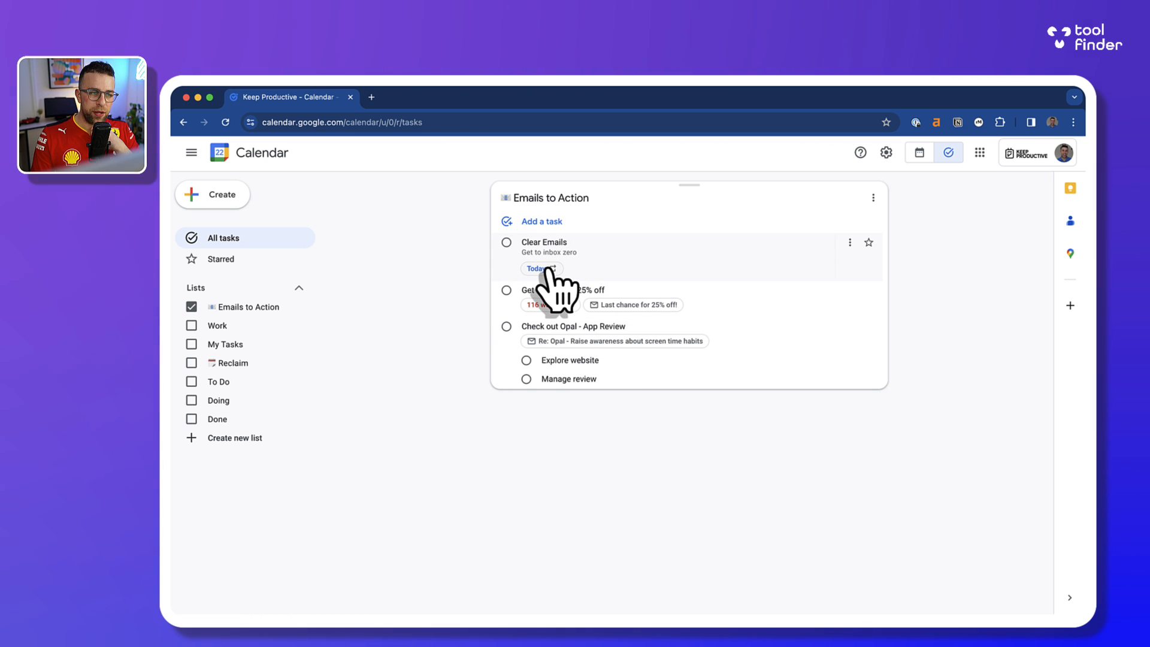
pyautogui.moveTo(553, 294)
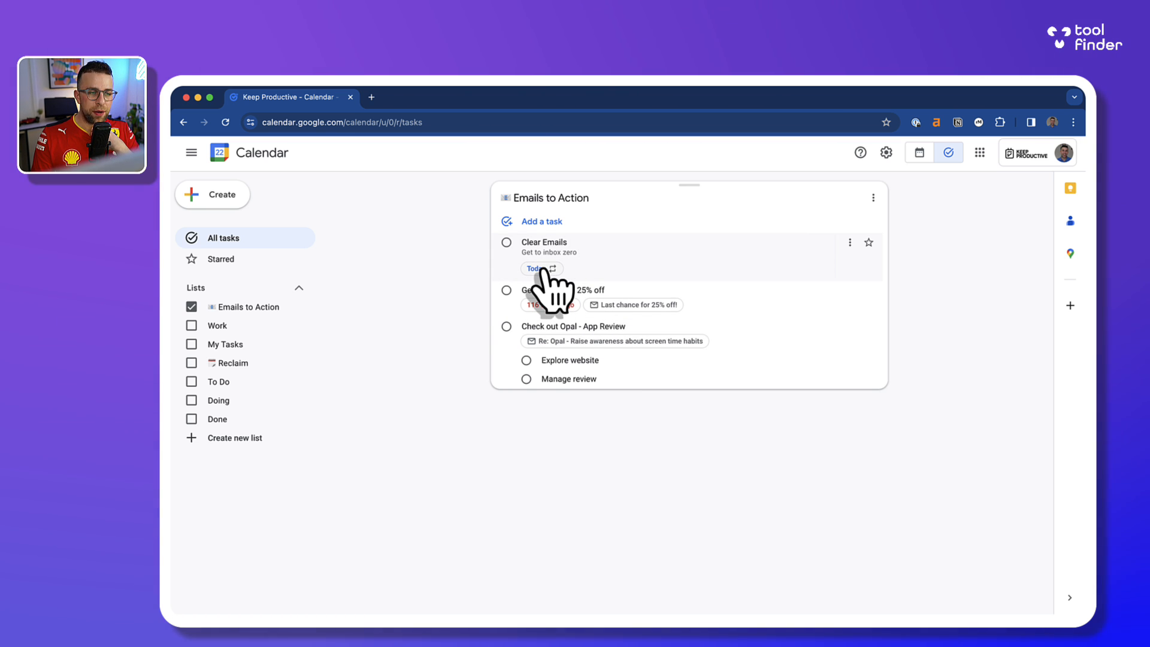
pyautogui.moveTo(557, 315)
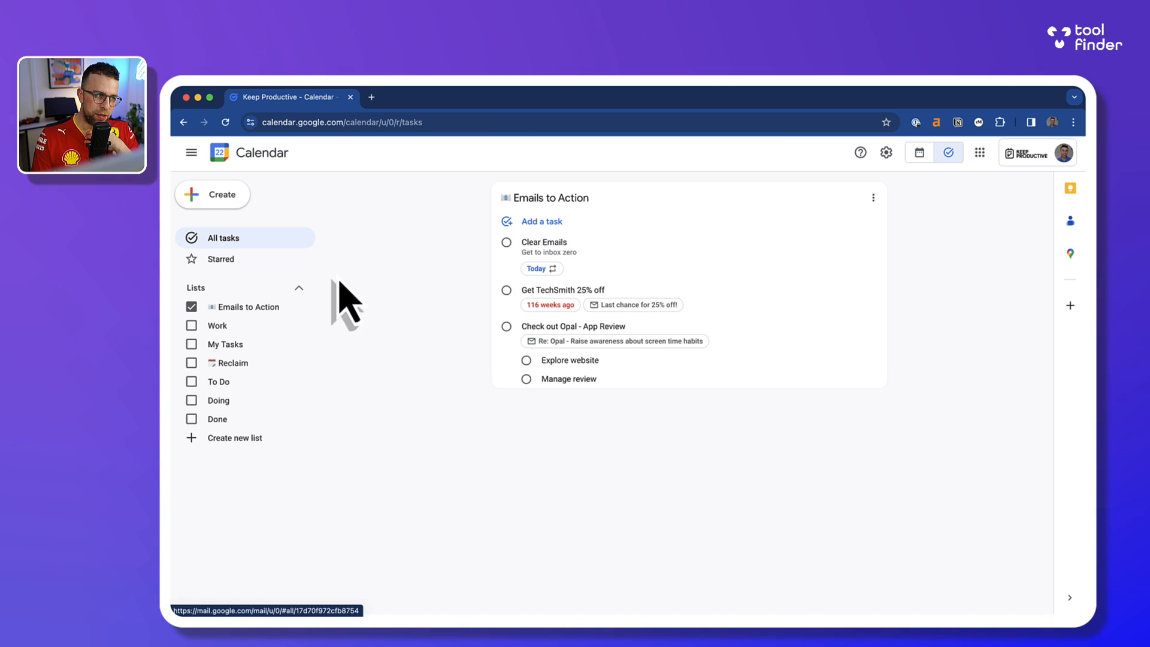
pyautogui.click(192, 325)
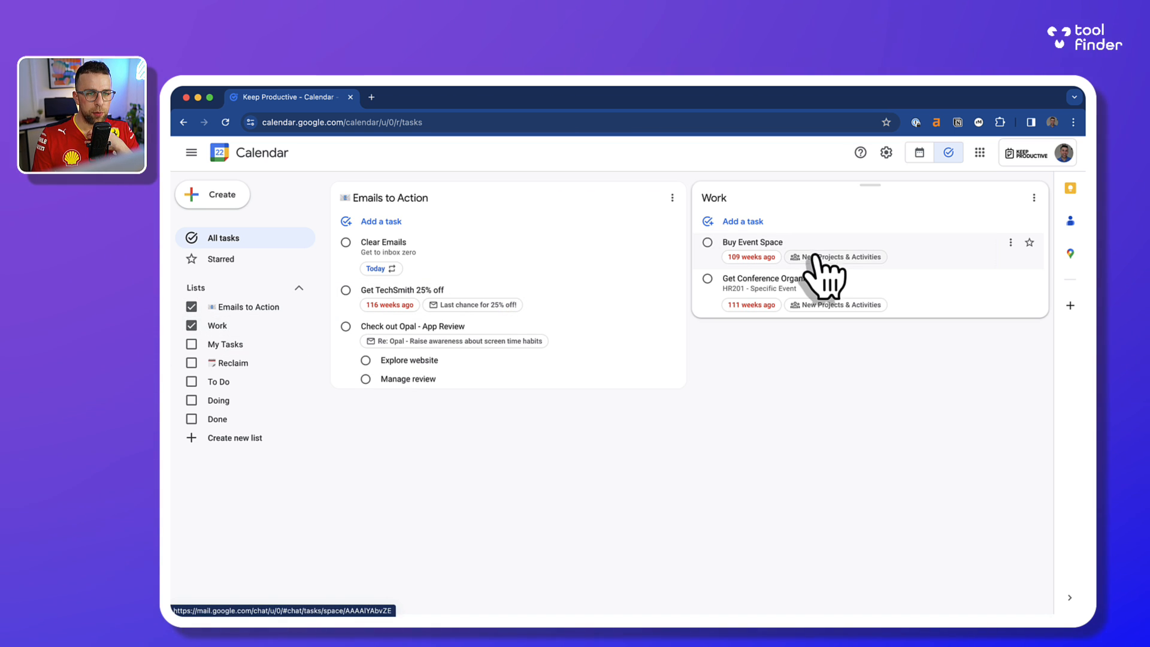
pyautogui.click(835, 256)
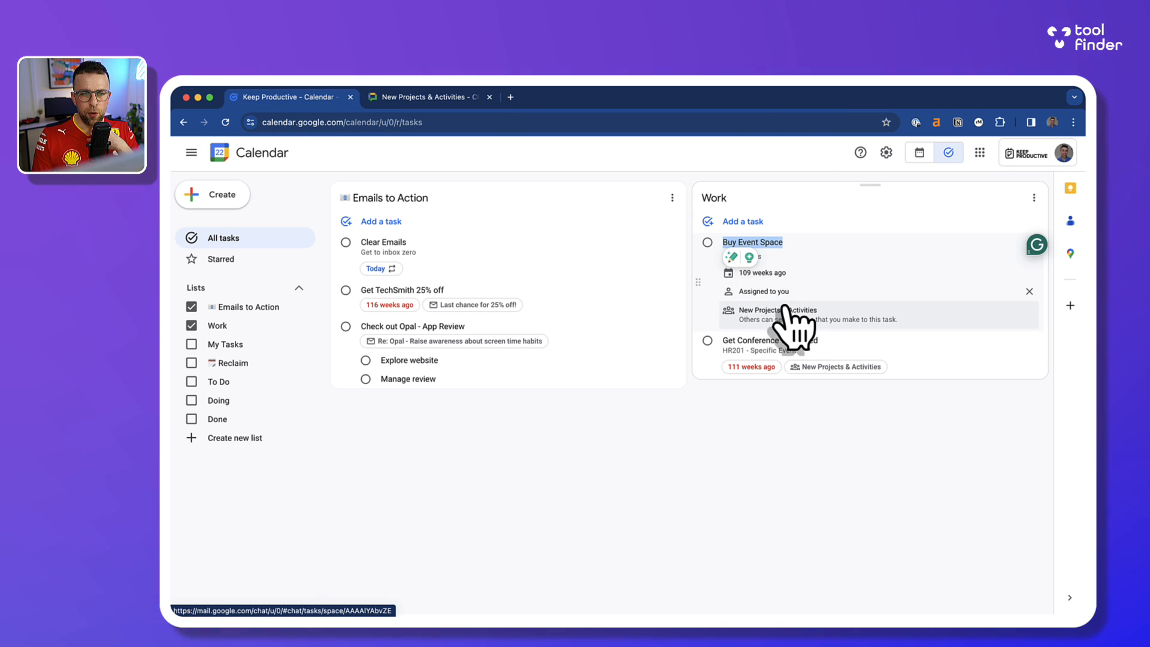
pyautogui.moveTo(440, 128)
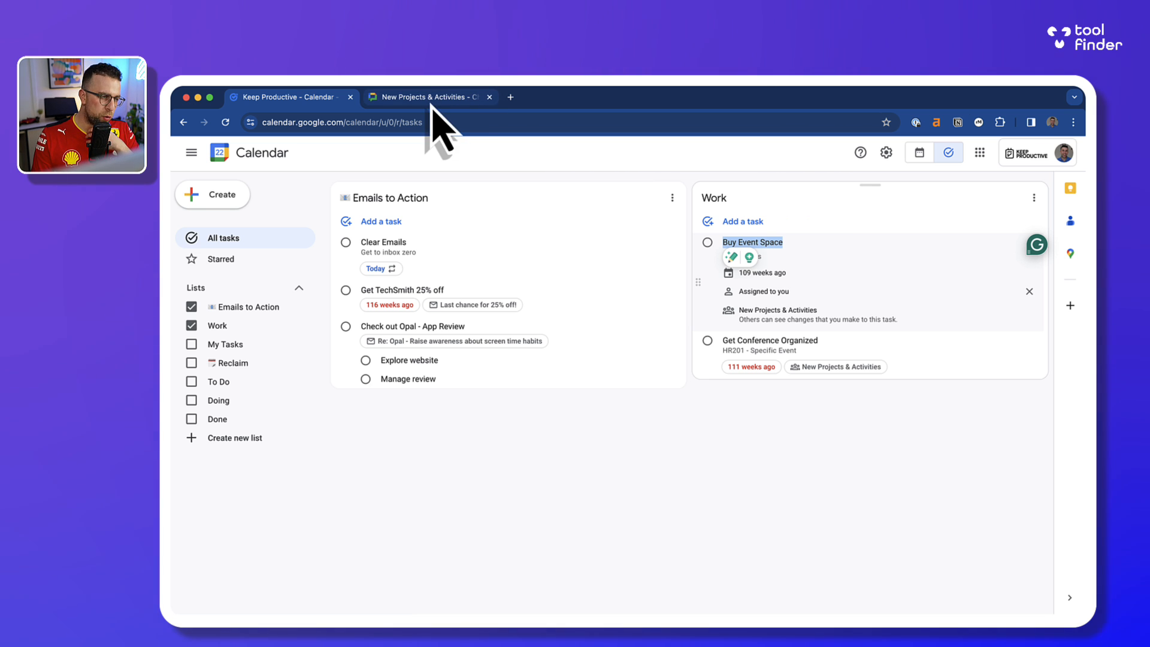
pyautogui.click(191, 344)
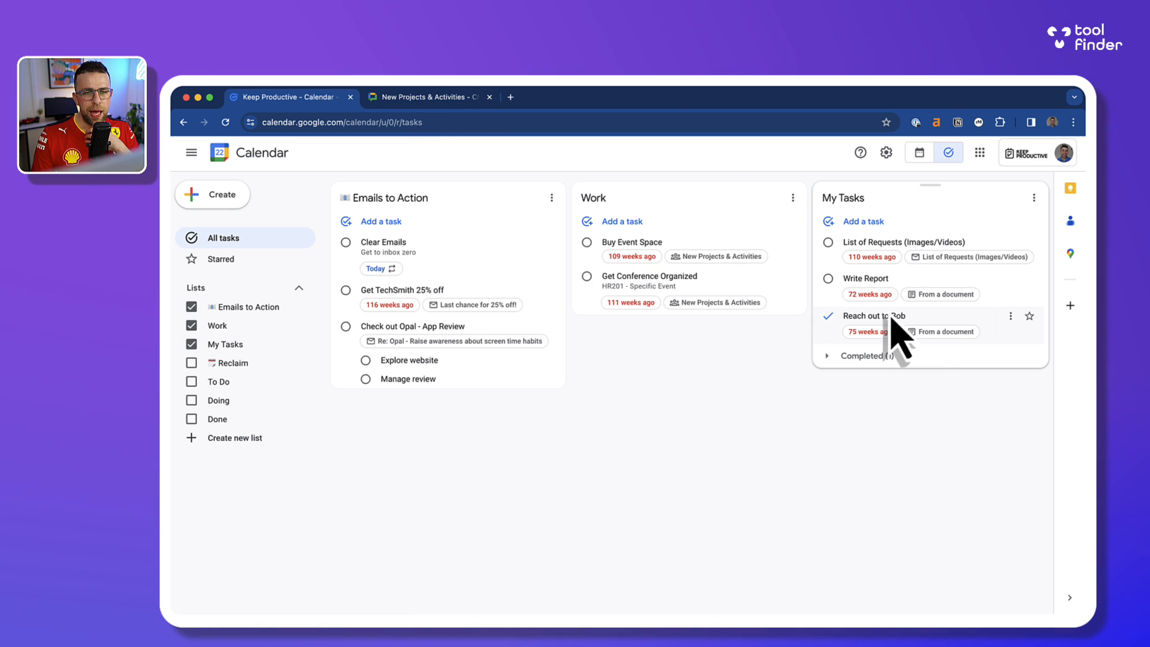
pyautogui.click(865, 278)
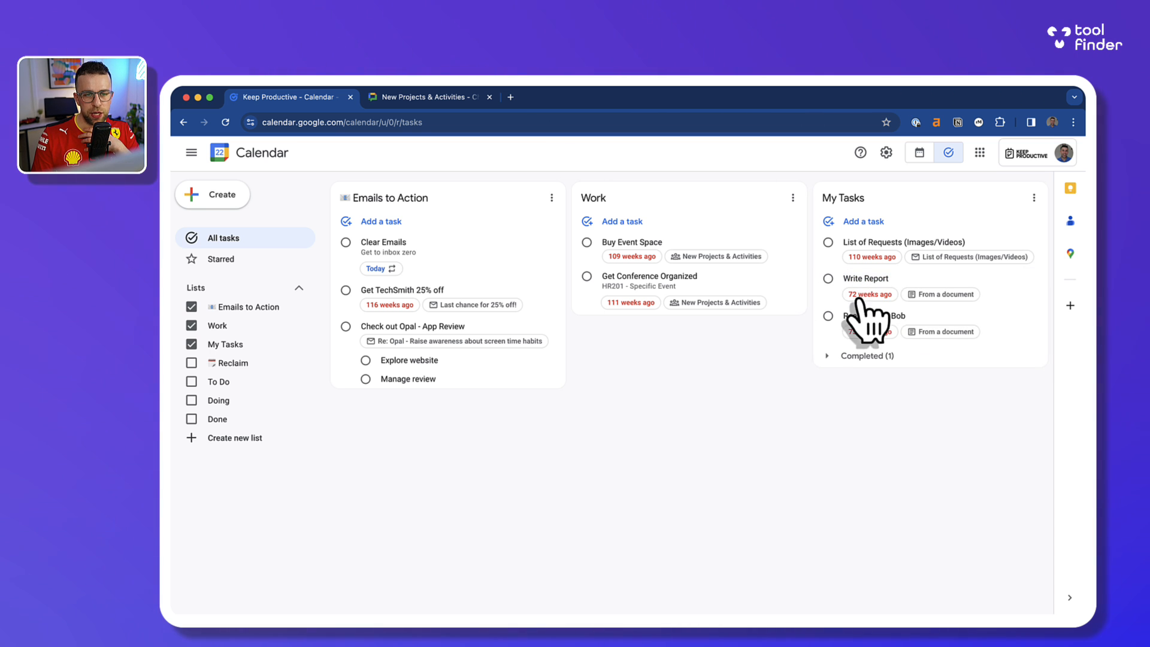
pyautogui.moveTo(873, 360)
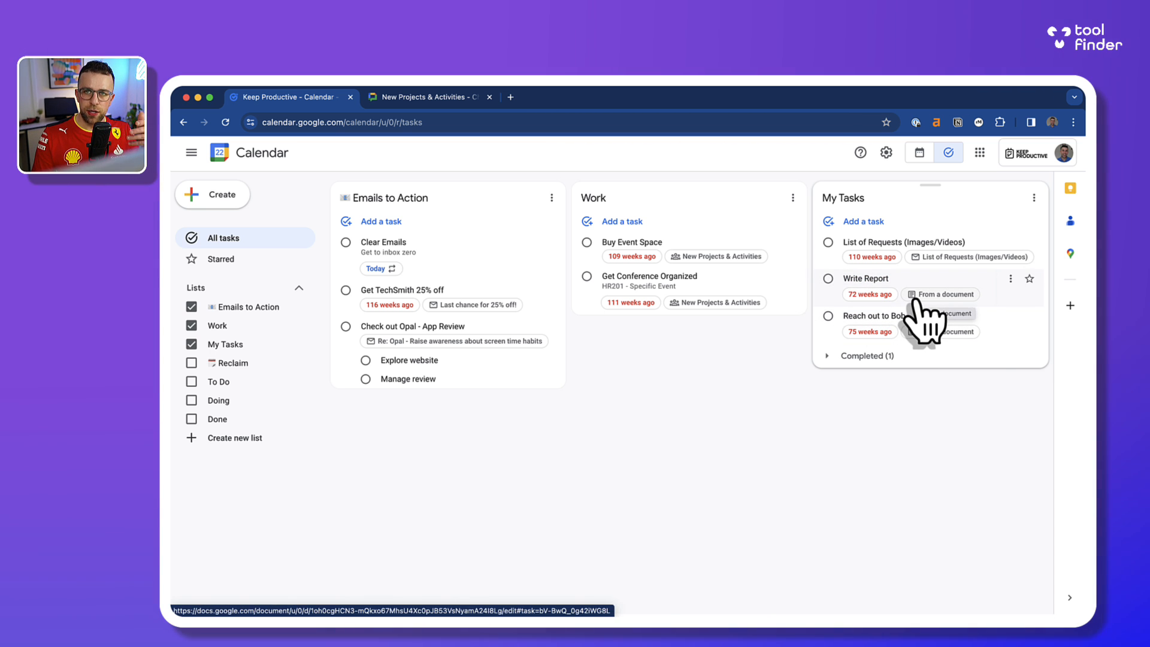
pyautogui.moveTo(939, 272)
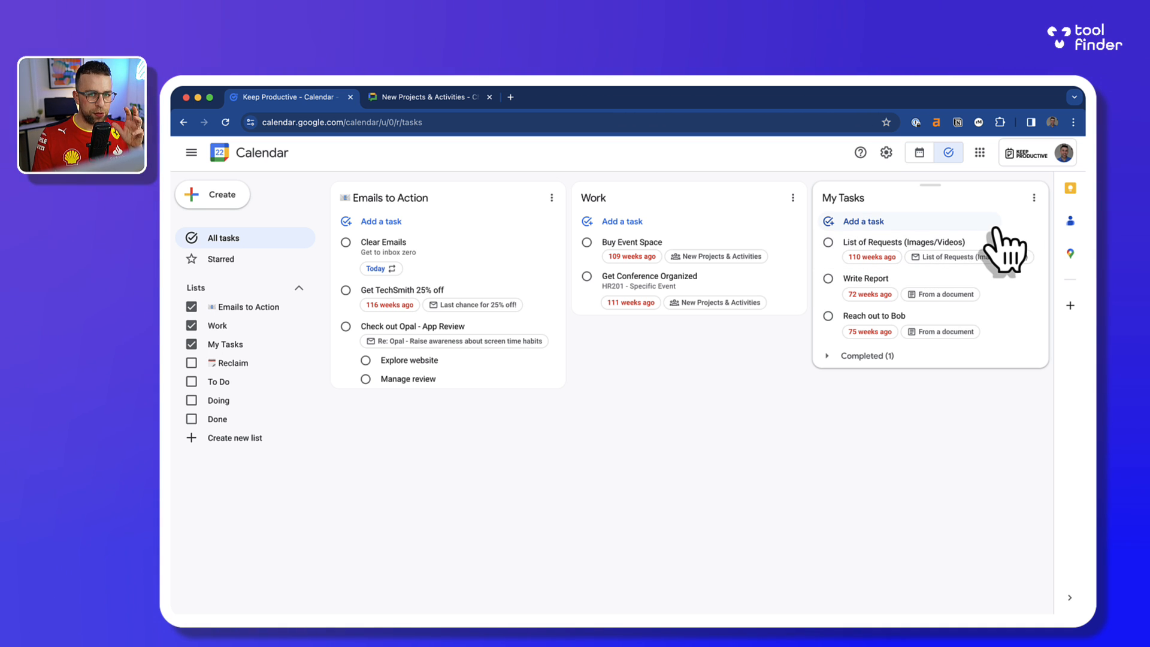
pyautogui.moveTo(534, 253)
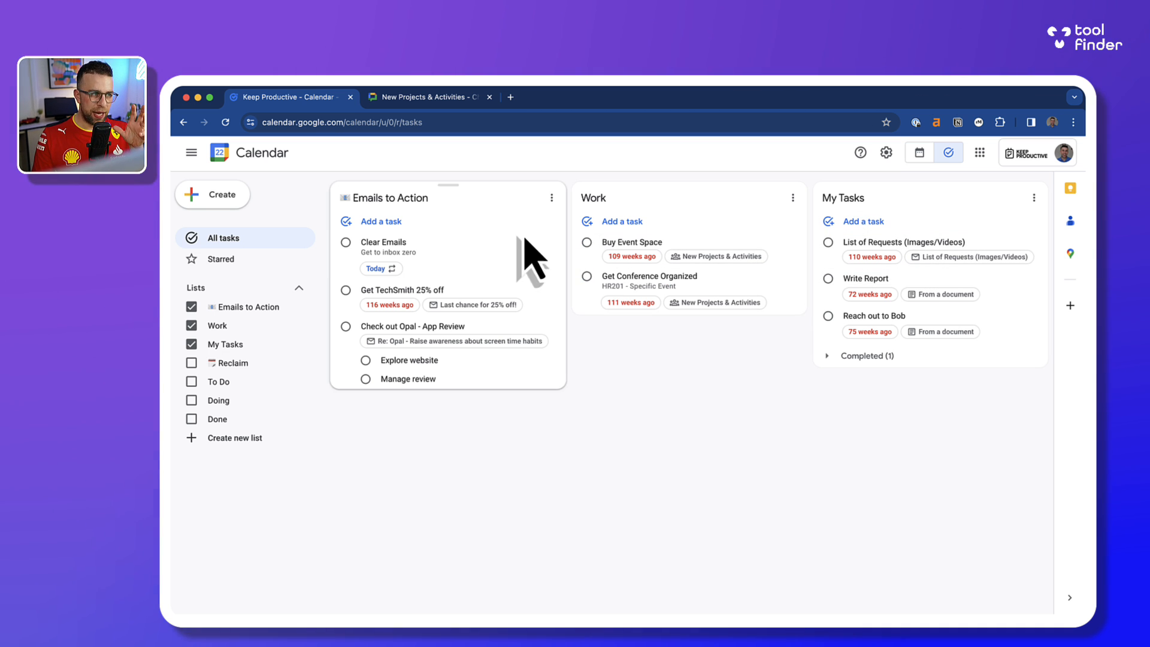
# - Start and dismiss a new task in Emails to Action, then switch to the Starred tasks view
pyautogui.click(381, 220)
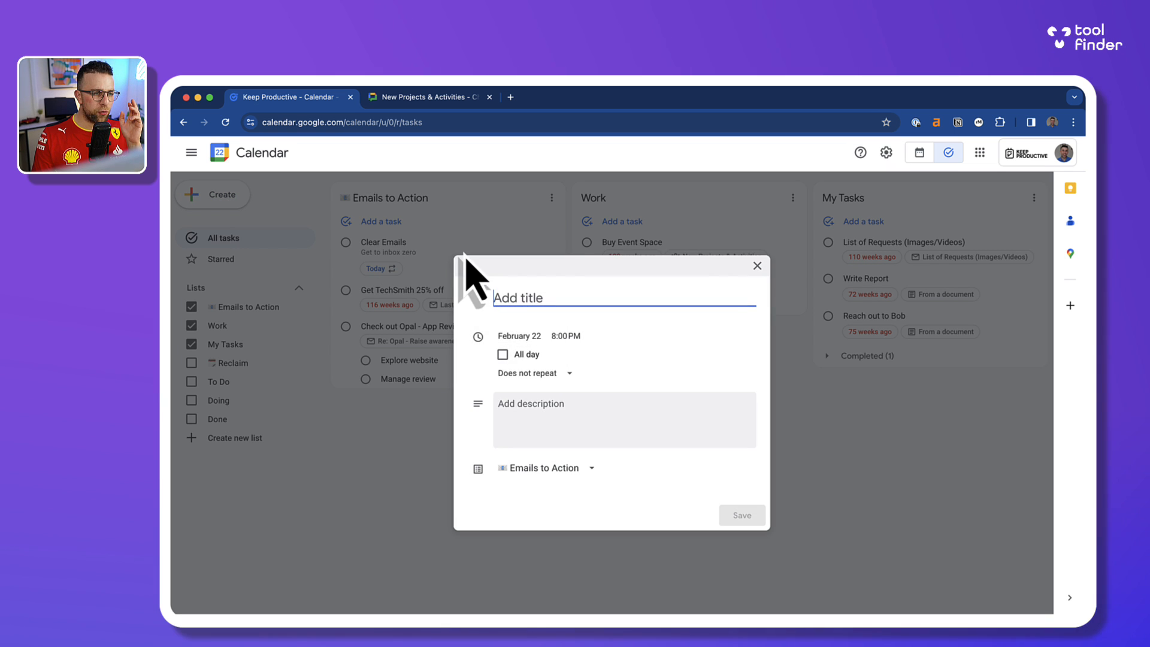
pyautogui.moveTo(508, 477)
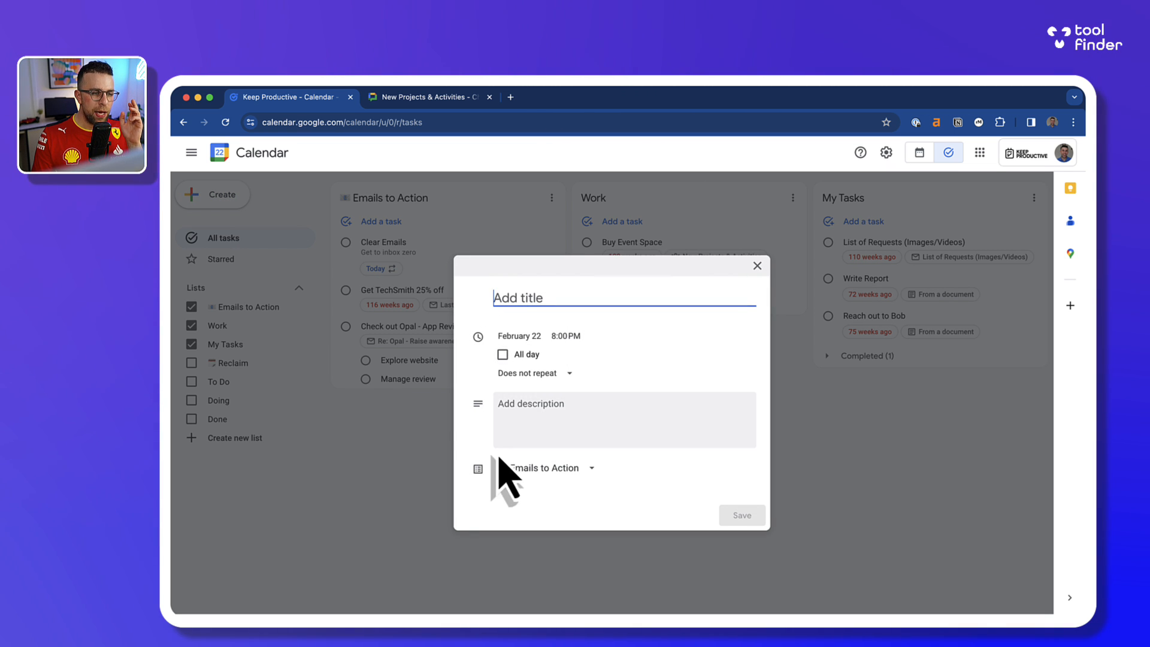
pyautogui.click(757, 266)
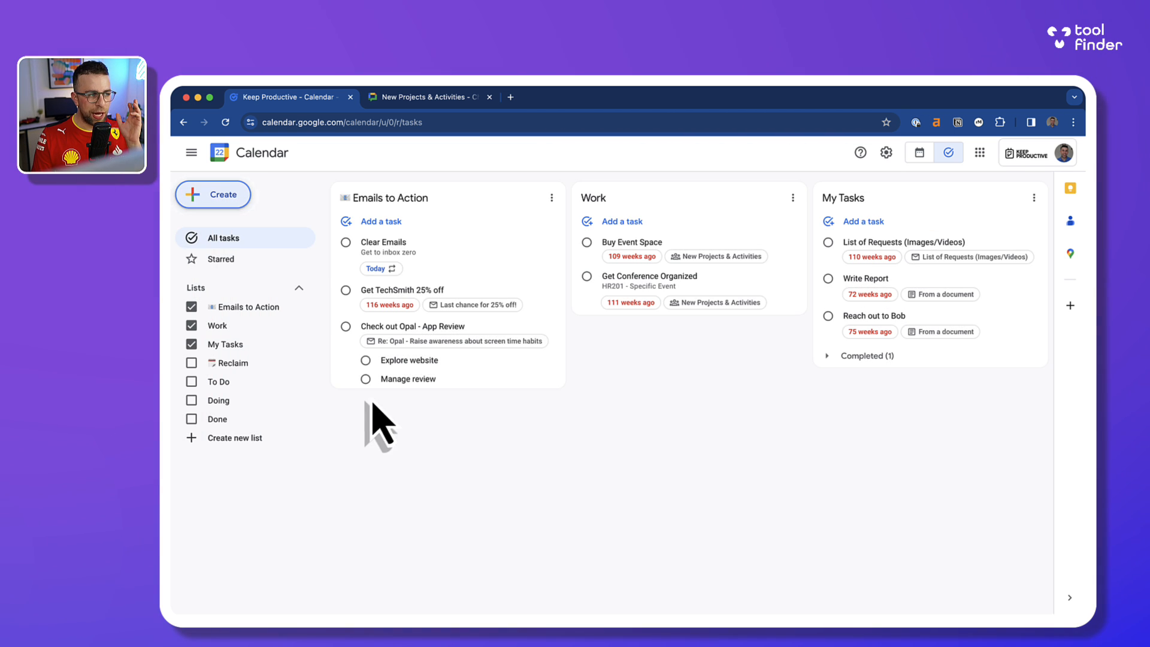
pyautogui.click(220, 259)
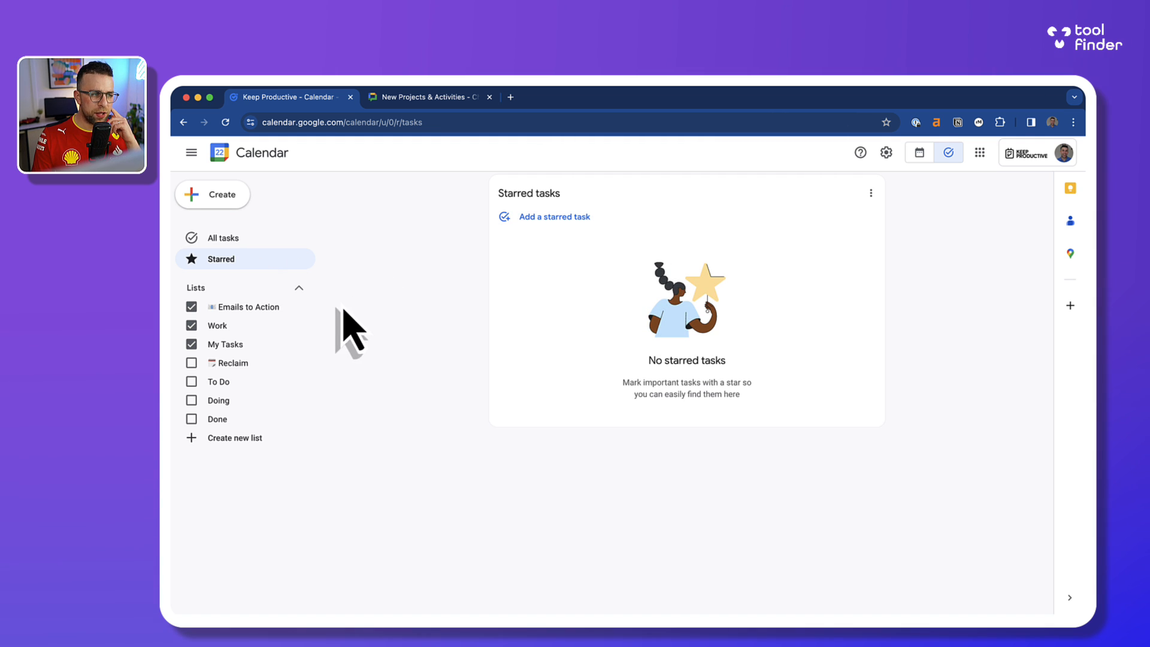
# - Show the Reclaim list, return to all tasks and star the Buy Event Space task
pyautogui.click(191, 362)
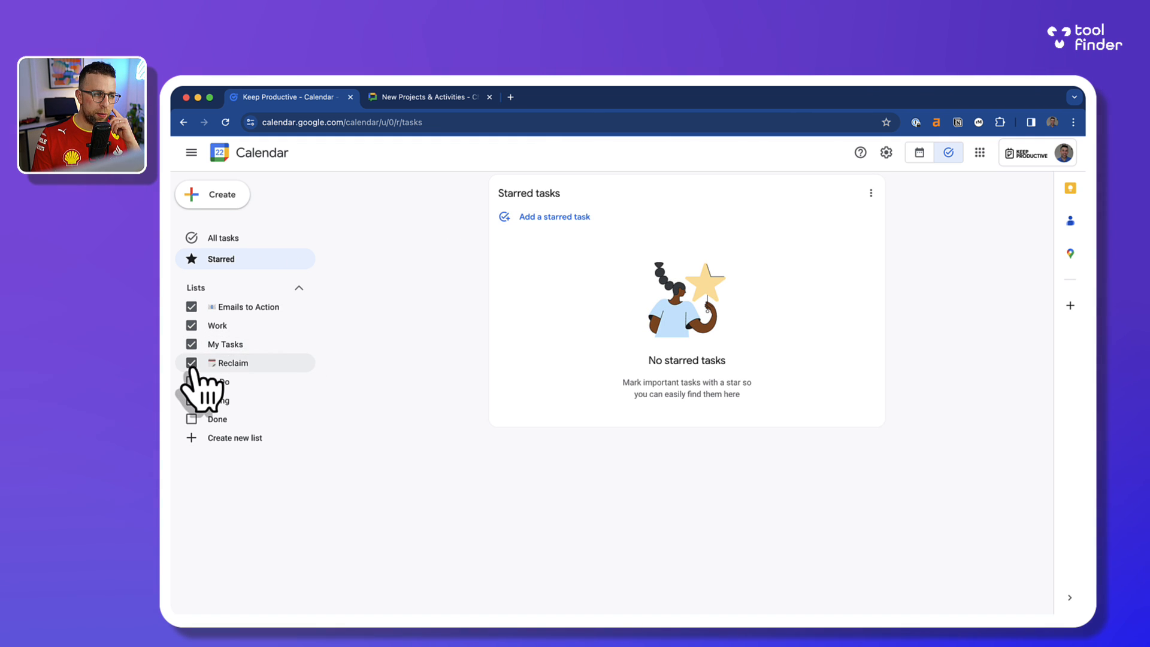
pyautogui.click(223, 237)
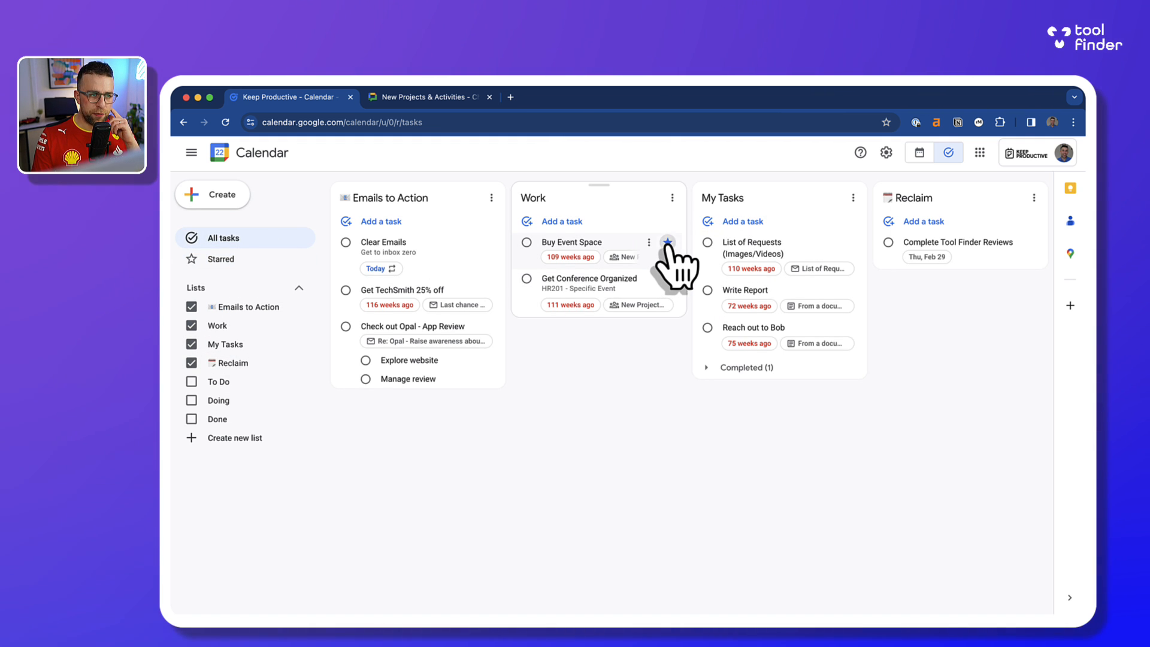
pyautogui.click(221, 259)
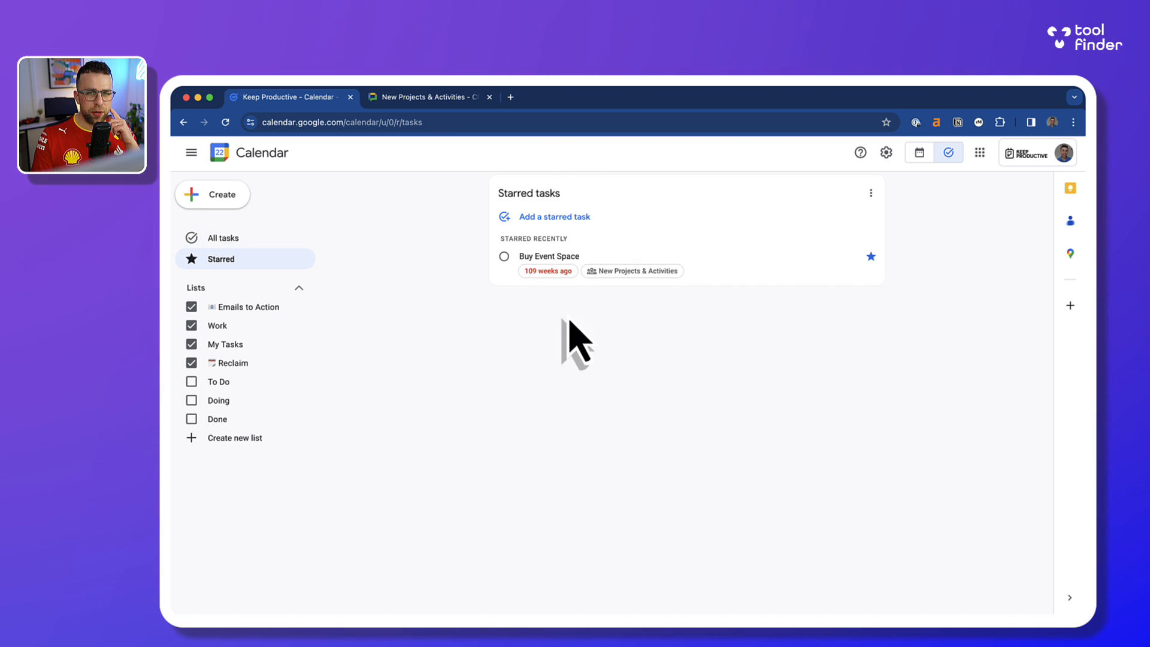
pyautogui.moveTo(1070, 306)
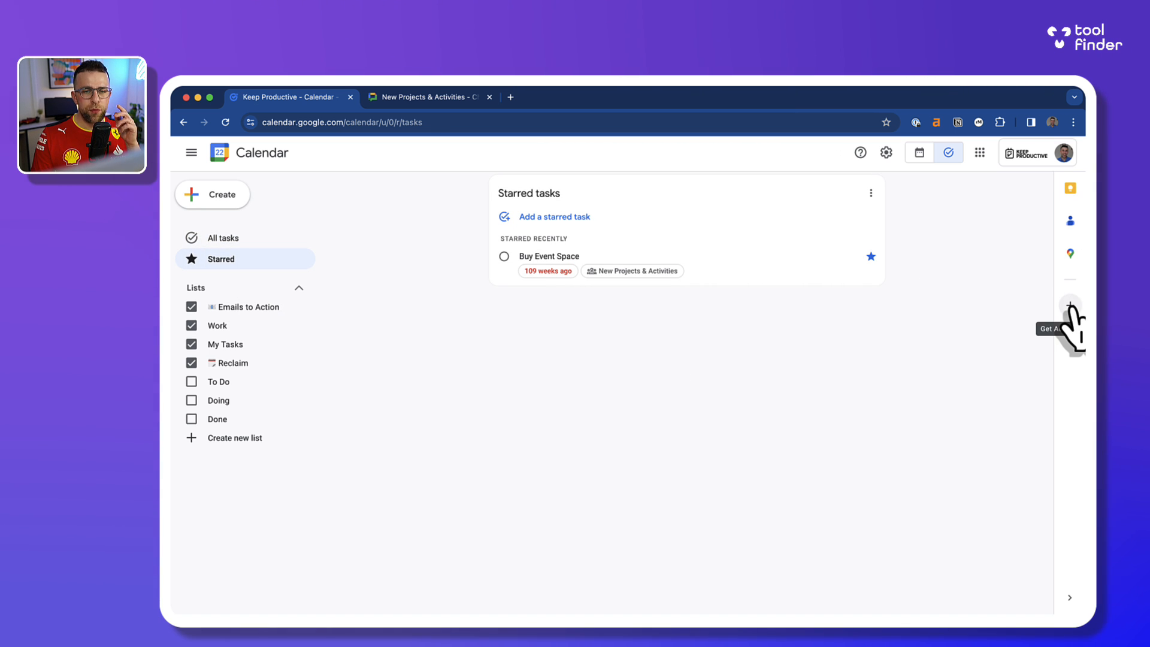
pyautogui.moveTo(960, 348)
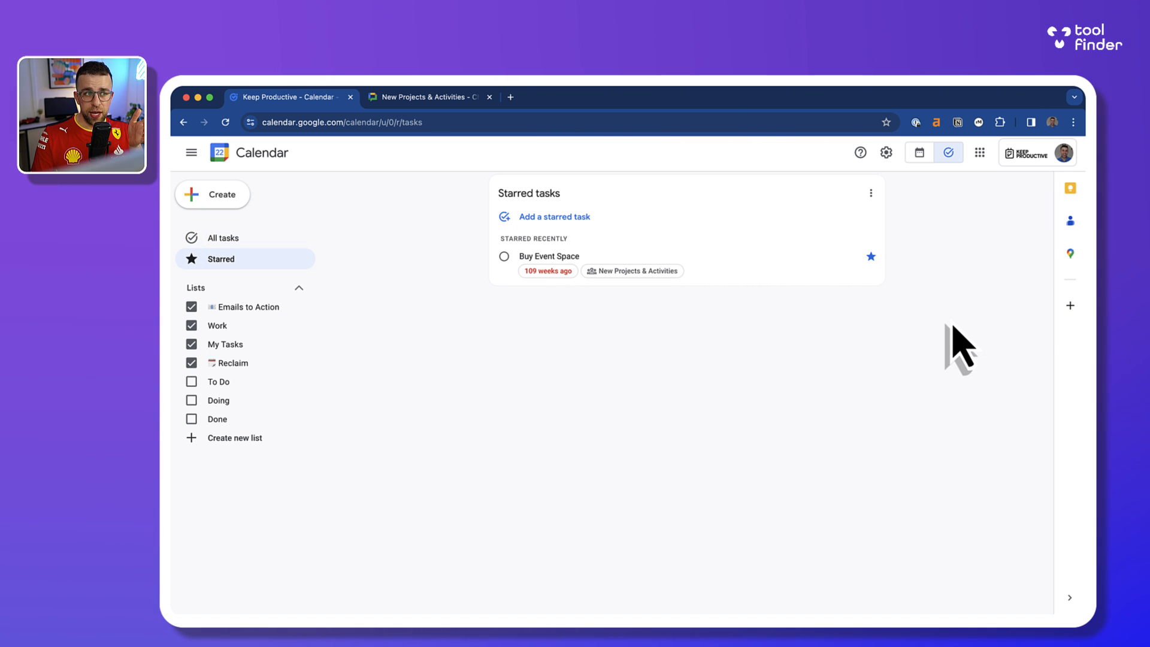
pyautogui.moveTo(932, 338)
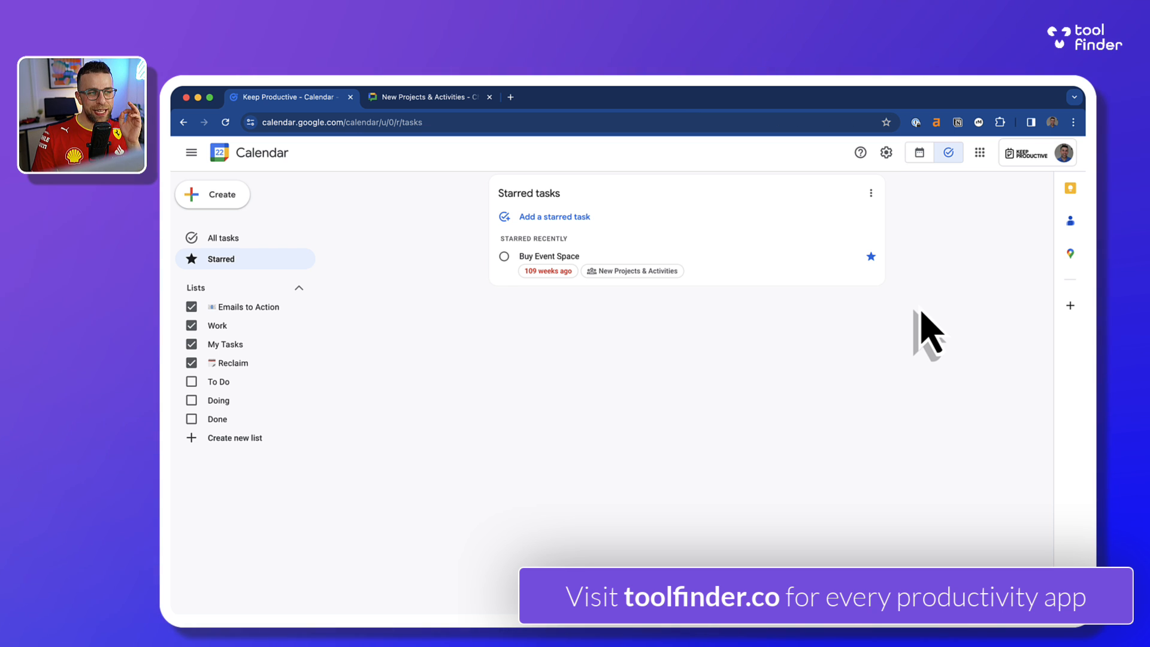
pyautogui.click(917, 154)
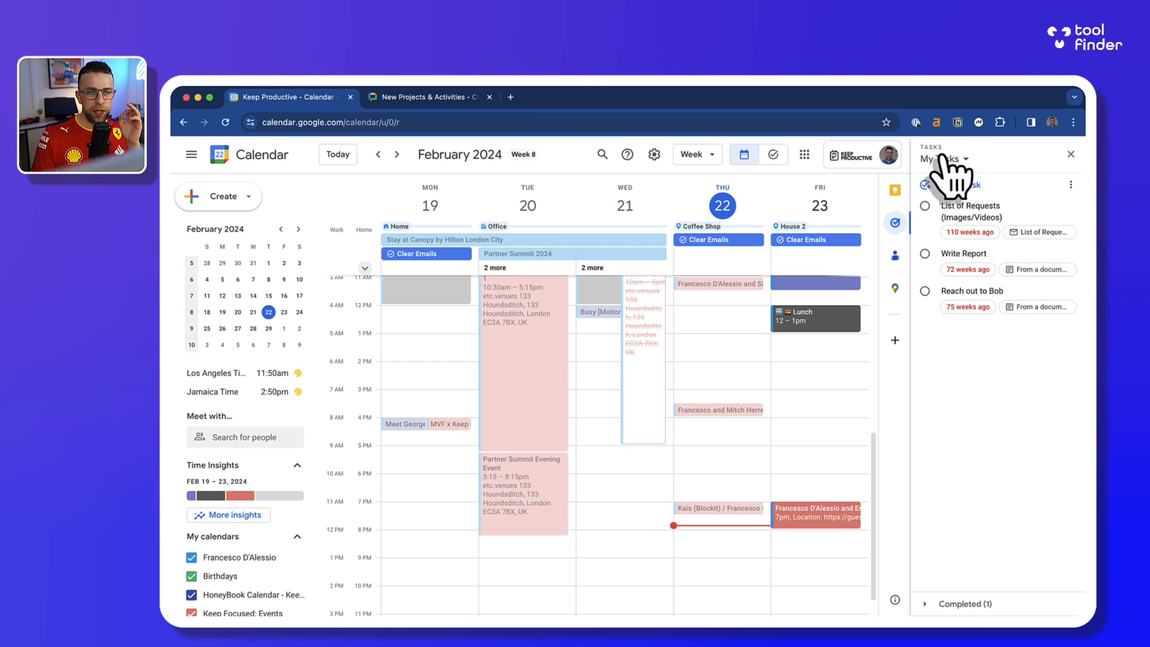
# - Return to the full-page Tasks board with all lists side by side, Buy Event Space starred
pyautogui.click(949, 155)
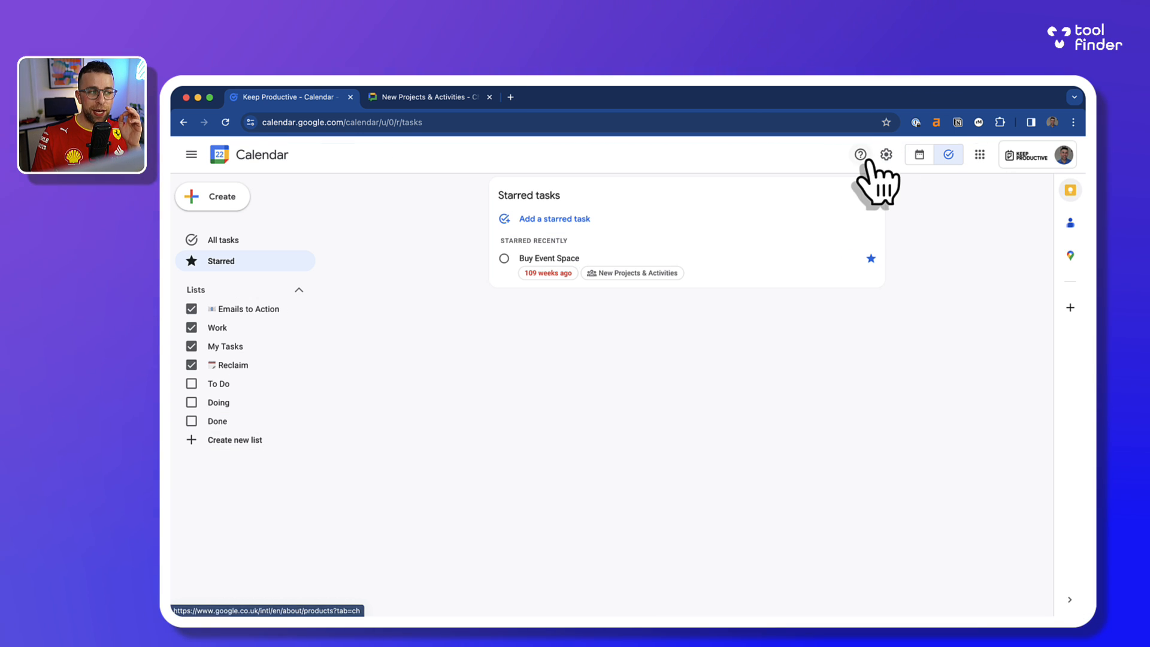
pyautogui.click(222, 240)
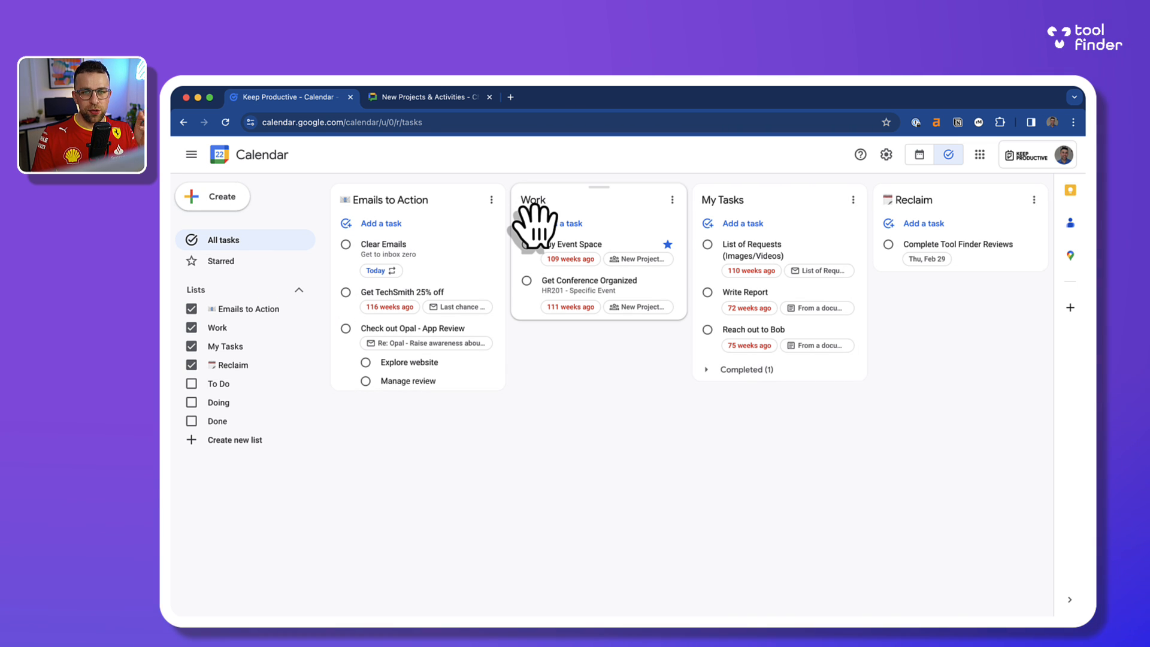